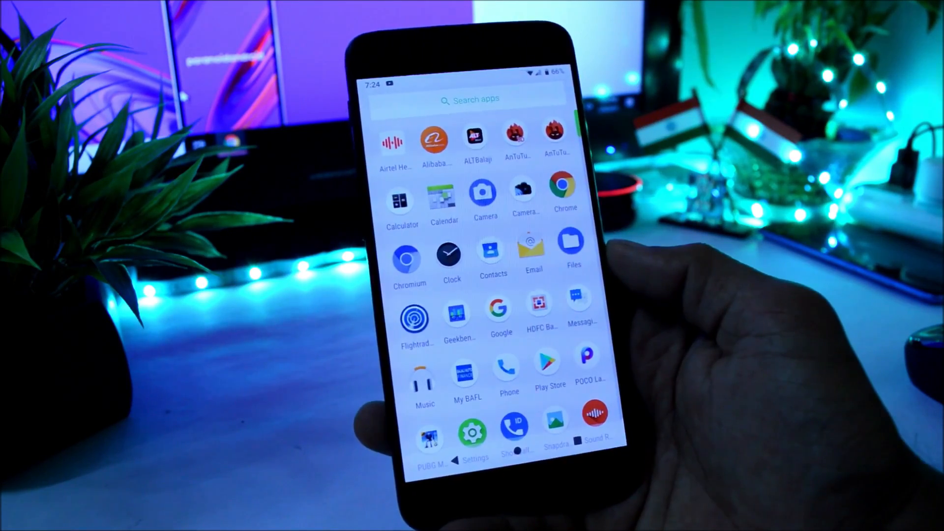
- Scroll down through the alphabetical app drawer to browse the installed apps
scroll(down, 3)
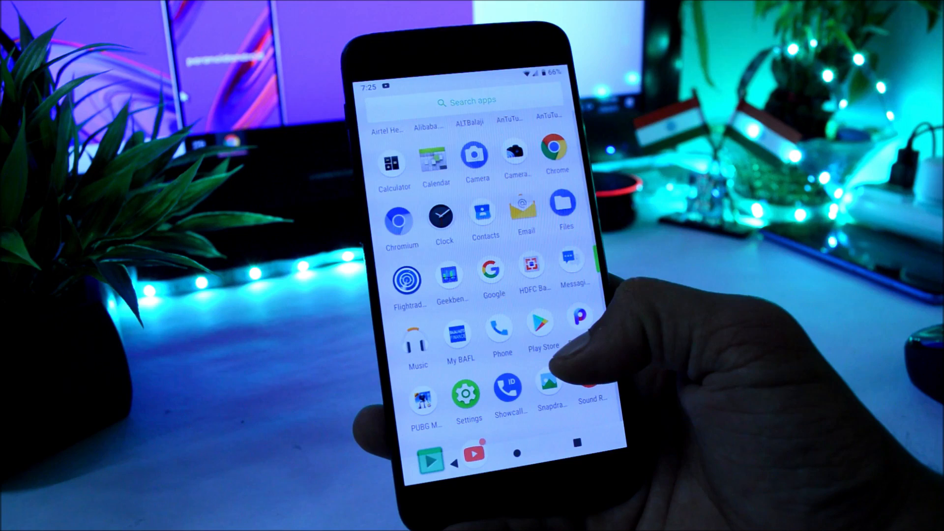
scroll(down, 3)
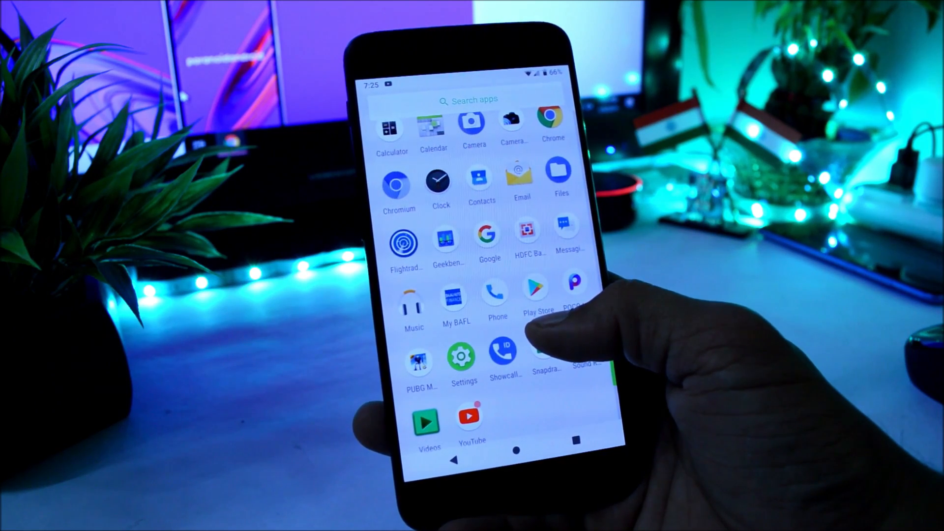
scroll(down, 3)
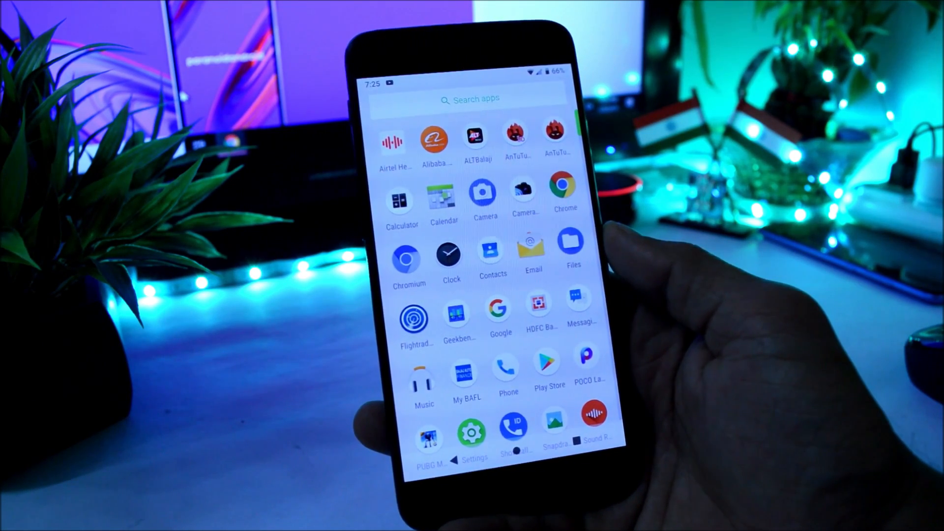
scroll(down, 3)
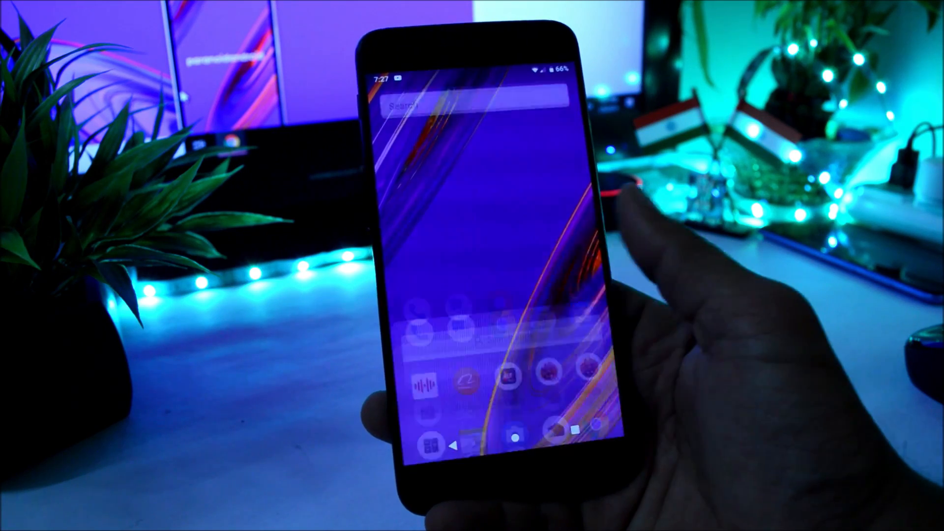
- Swipe up to reopen the app drawer and reach the last row with Settings, Videos and YouTube
scroll(up, 3)
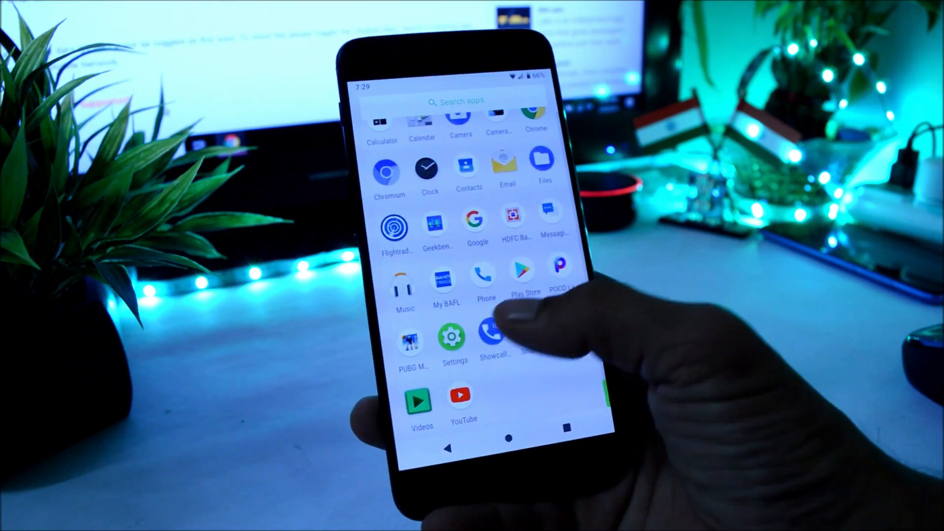
- Launch Settings and go to the Display page with brightness, Night Light and sleep options
click(454, 341)
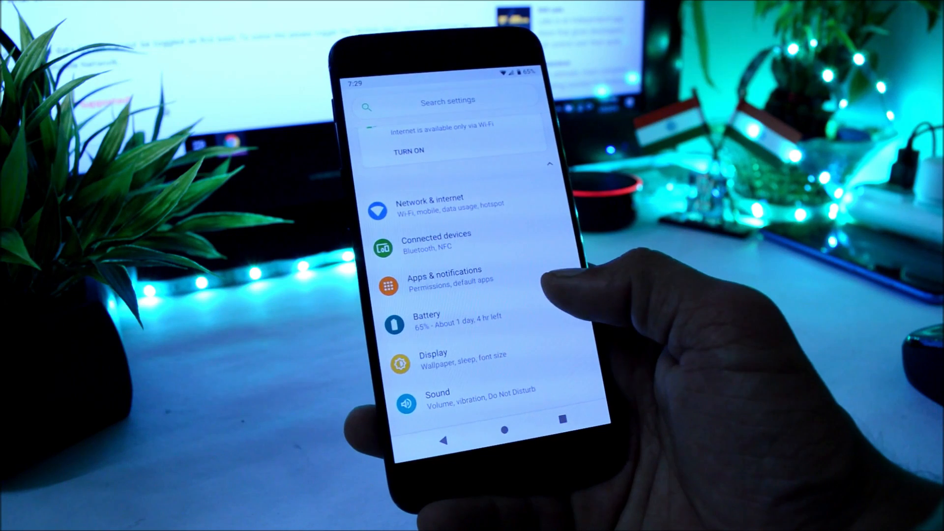
click(426, 318)
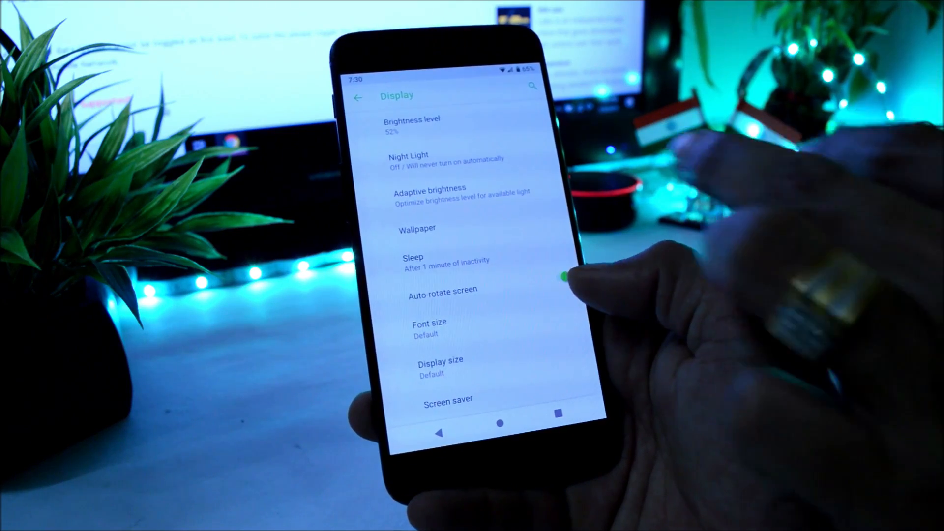
- Check the Night Light intensity options, return to Display, then go to the System page
click(430, 192)
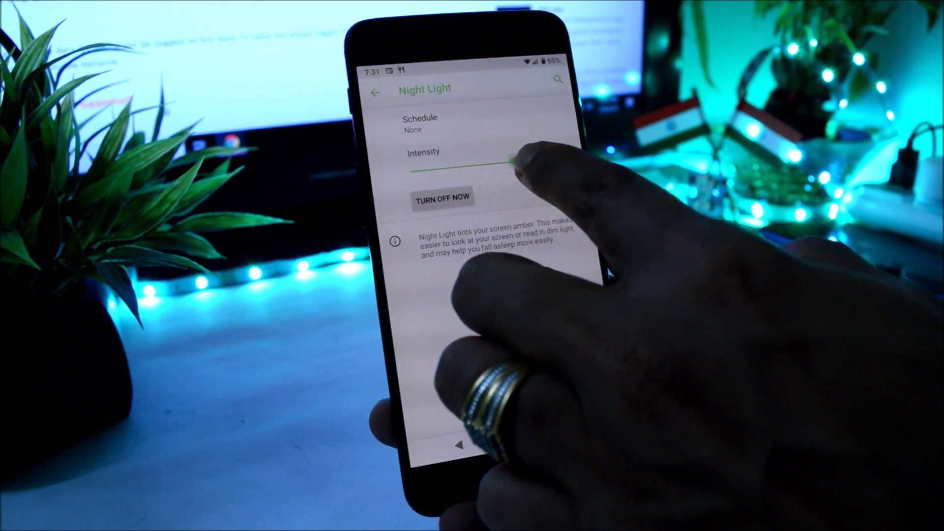
click(375, 92)
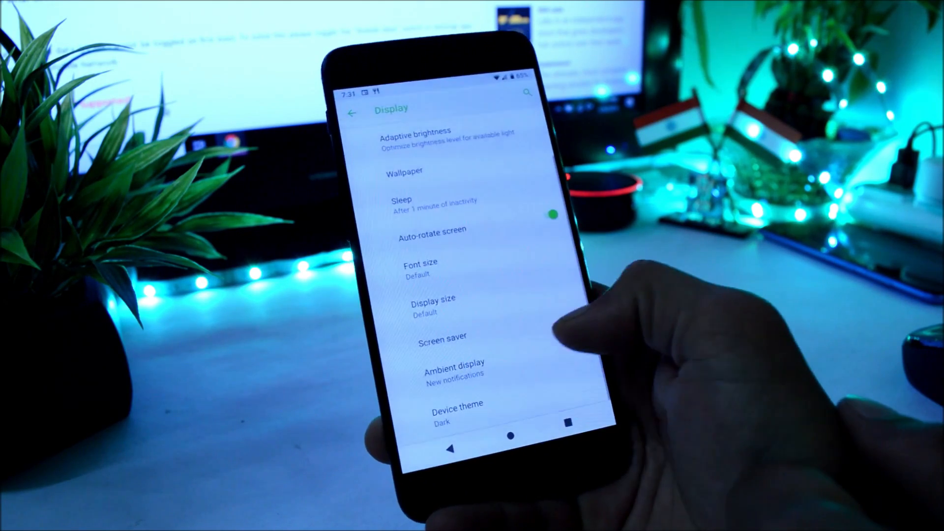
click(457, 407)
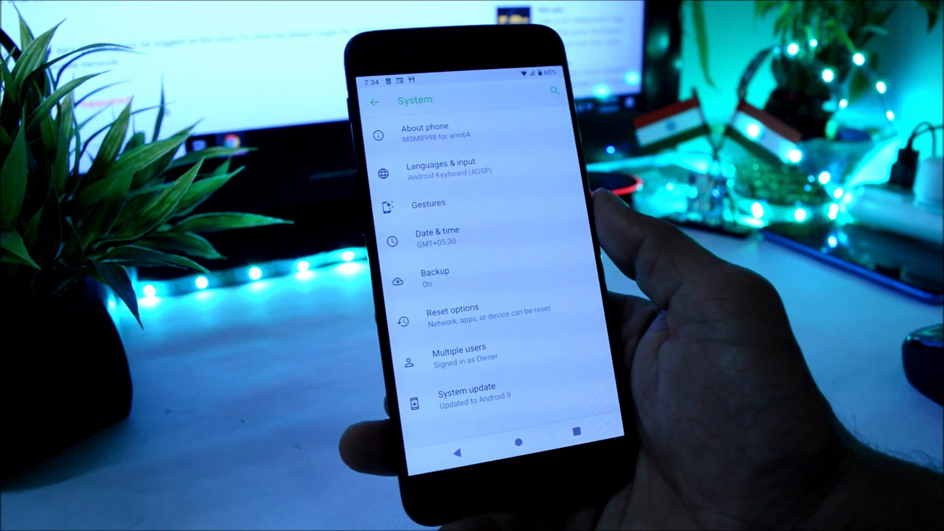
- Enable the swipe up on Home button gesture and bring up the recents view
click(428, 203)
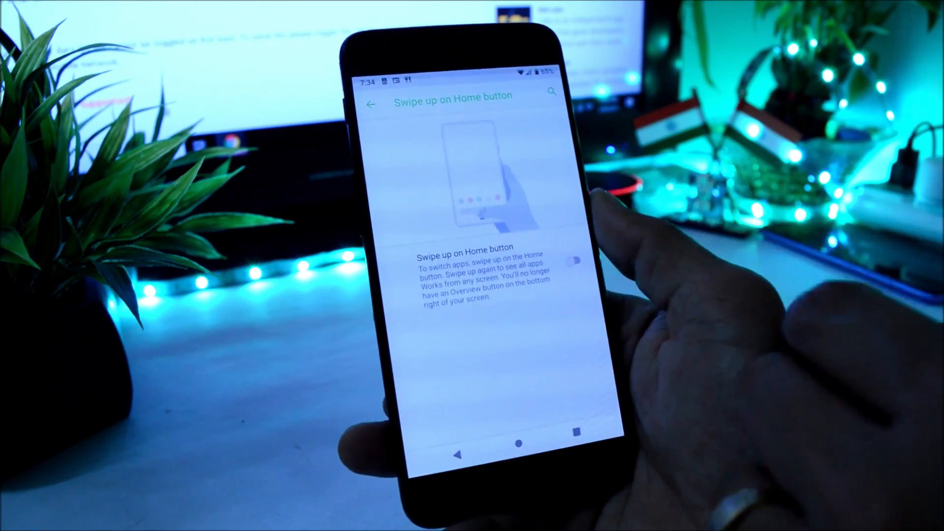
click(576, 259)
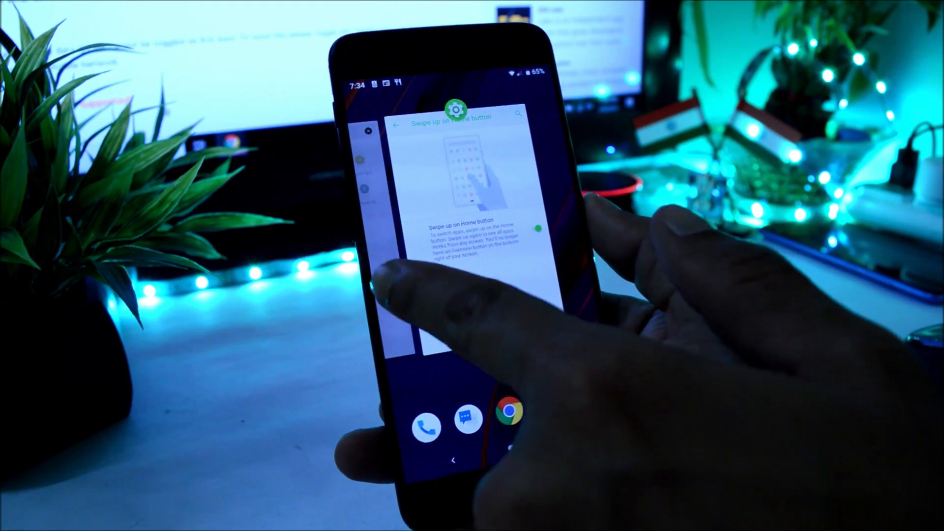
click(395, 125)
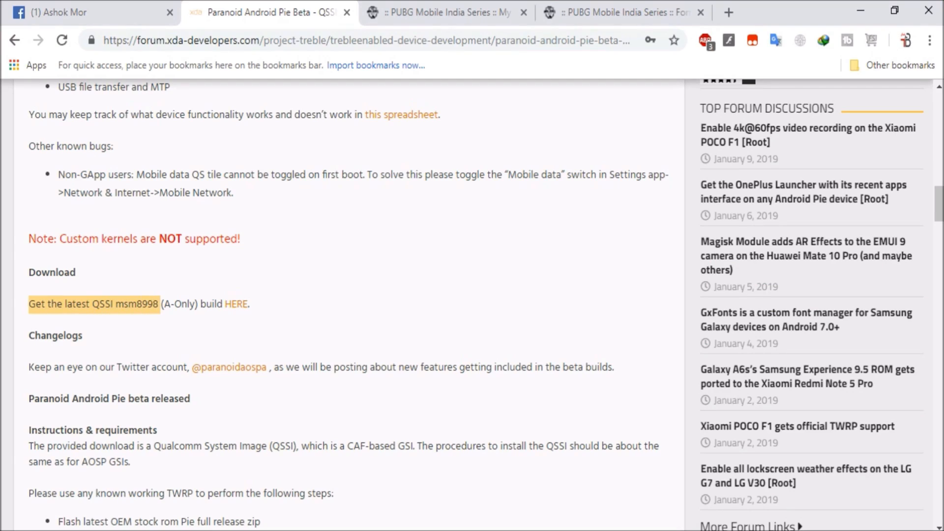
mouse_move(860, 12)
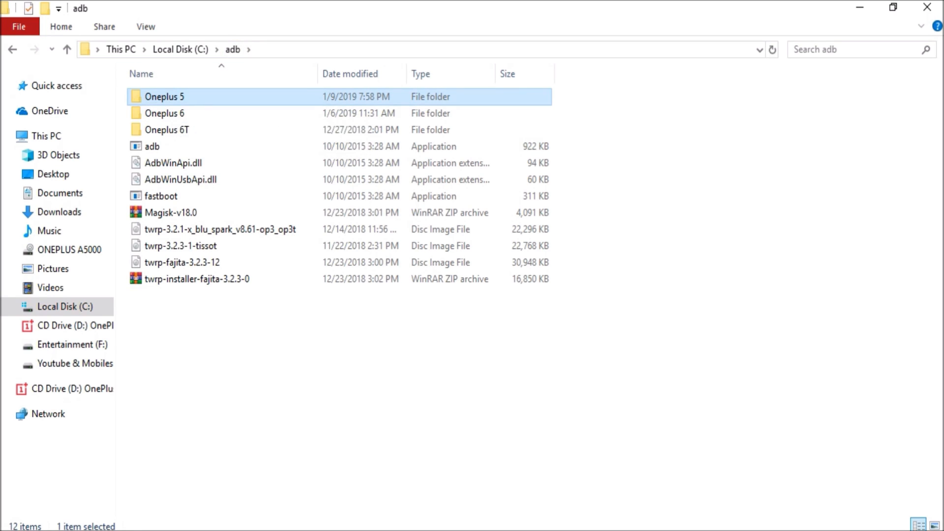
- Enter the Oneplus 5 folder and pick out the PA QSSI msm8998 system image and the TWRP image
double_click(165, 96)
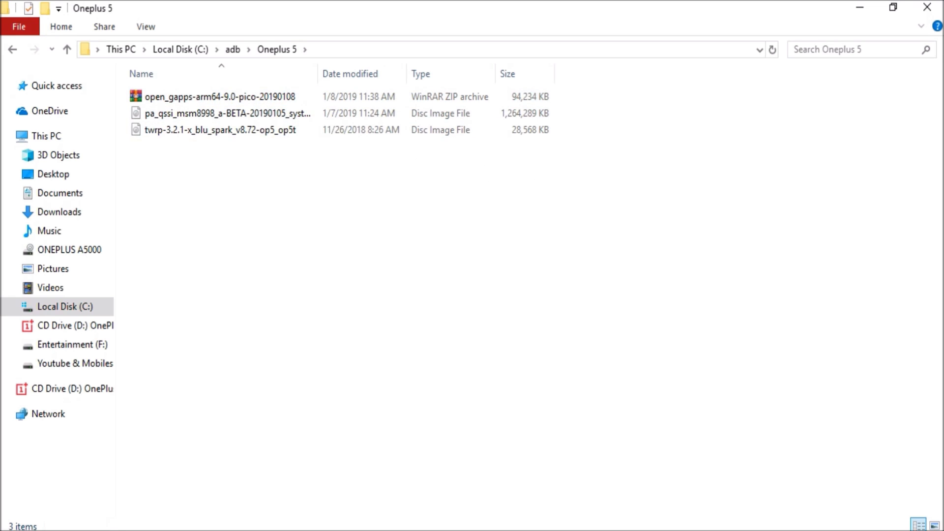
click(228, 113)
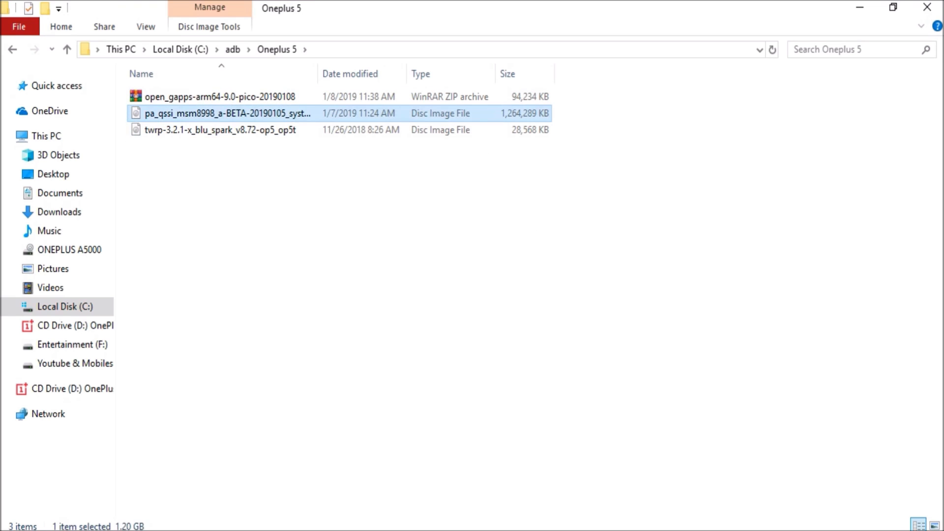
click(220, 129)
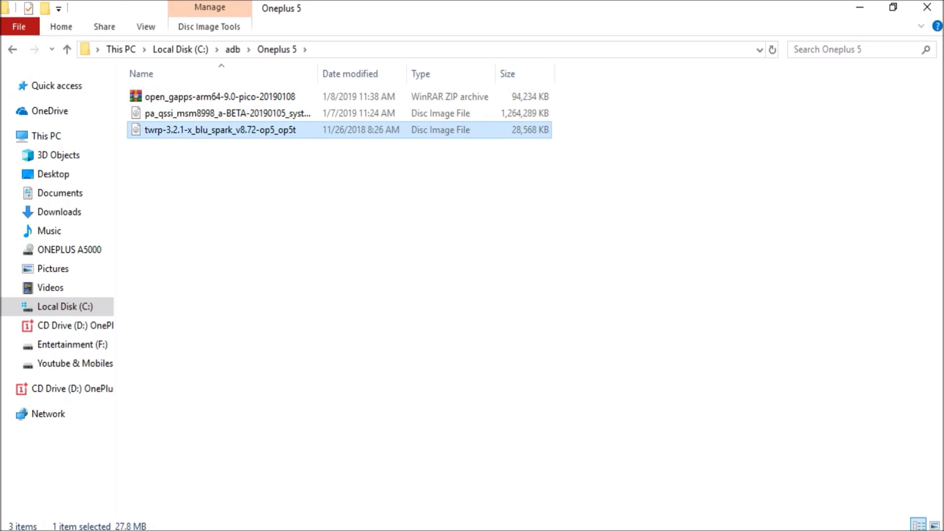